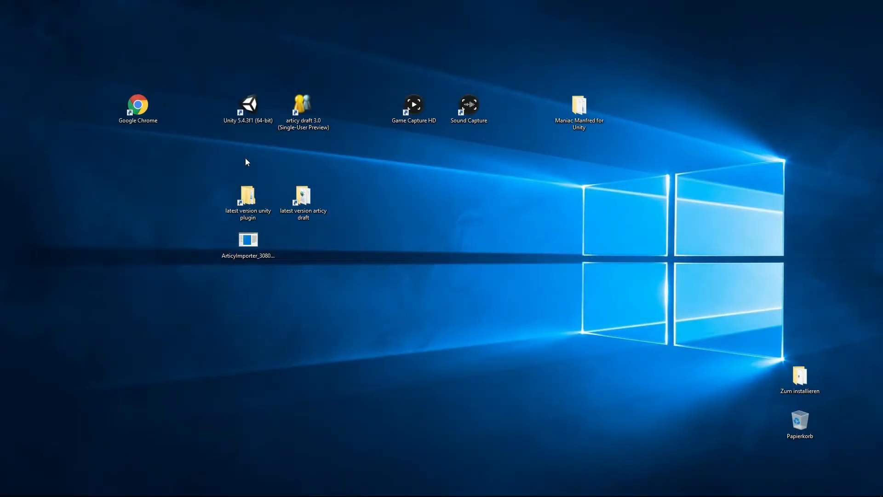
Create a new empty Unity project from the launcher and open it
{"action": "double_click", "coordinate": [247, 102]}
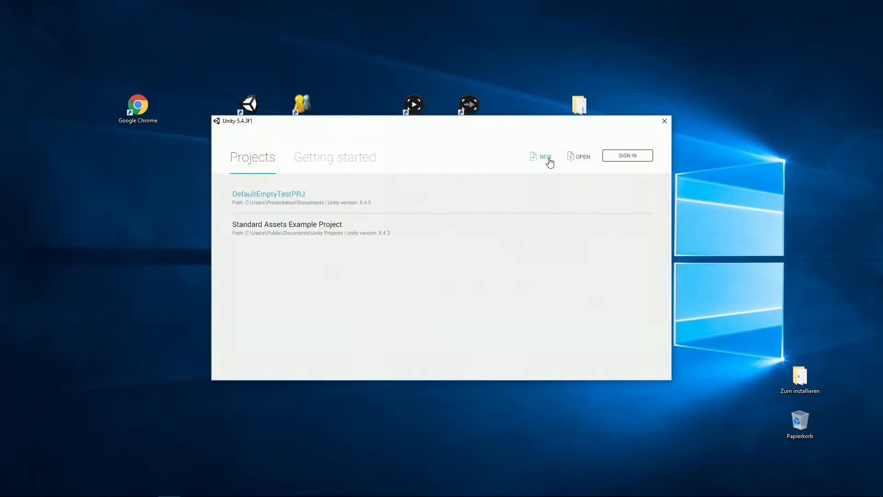
{"action": "left_click", "coordinate": [545, 157]}
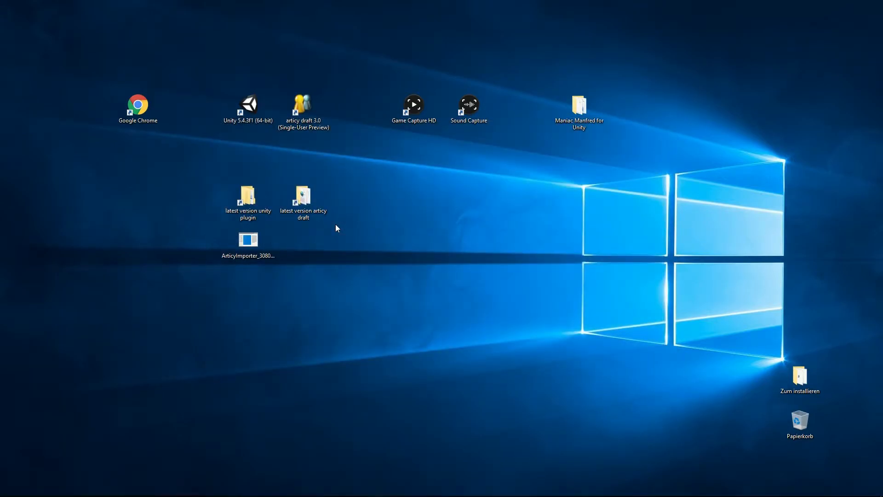
{"action": "mouse_move", "coordinate": [339, 230]}
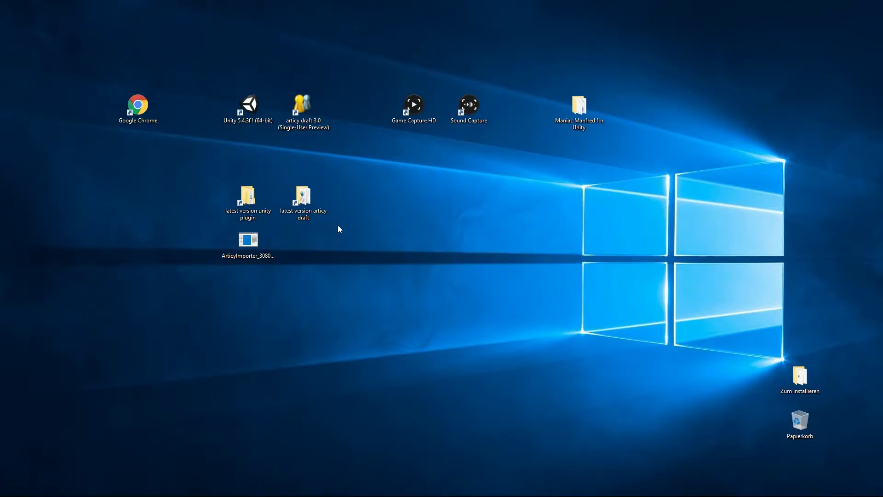
{"action": "double_click", "coordinate": [249, 103]}
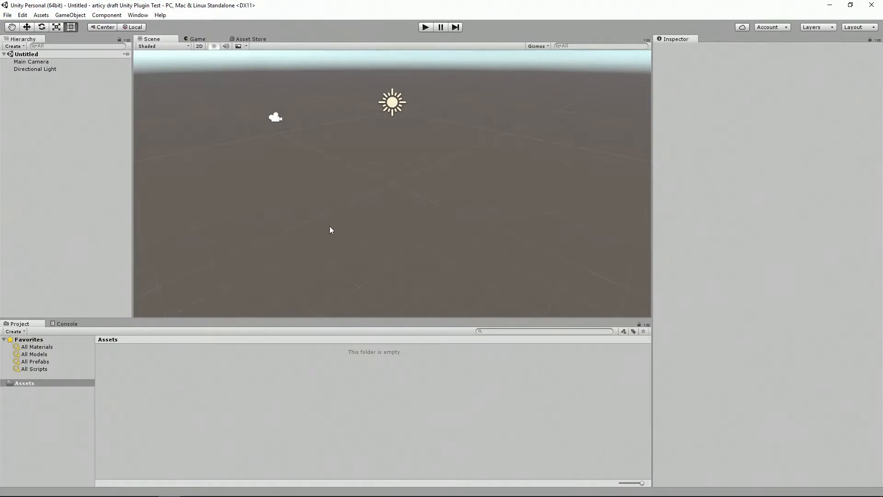
Import all files of the ArticyImporter_30809.unitypackage custom package into Assets
{"action": "right_click", "coordinate": [232, 398]}
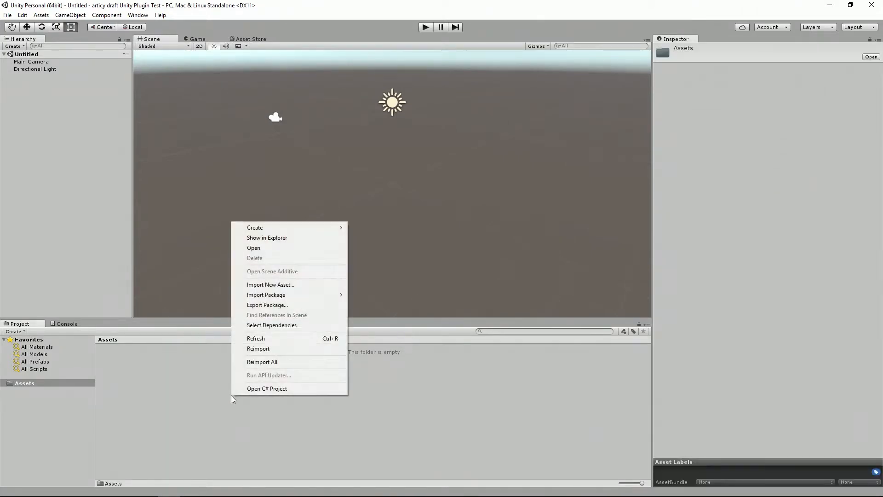
{"action": "mouse_move", "coordinate": [280, 296]}
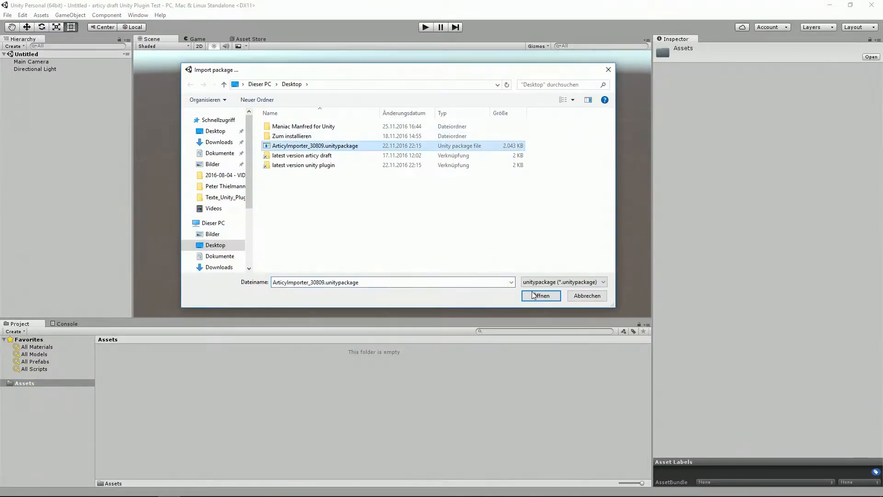
{"action": "left_click", "coordinate": [541, 295]}
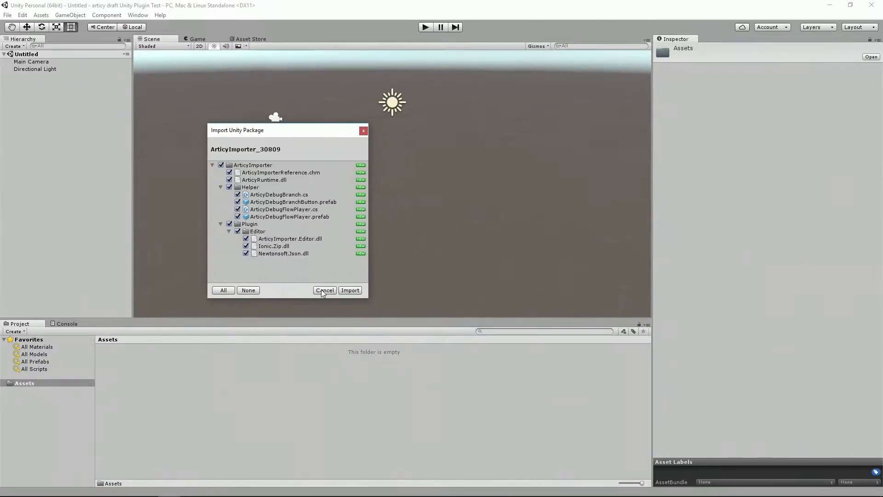
{"action": "left_click", "coordinate": [350, 290]}
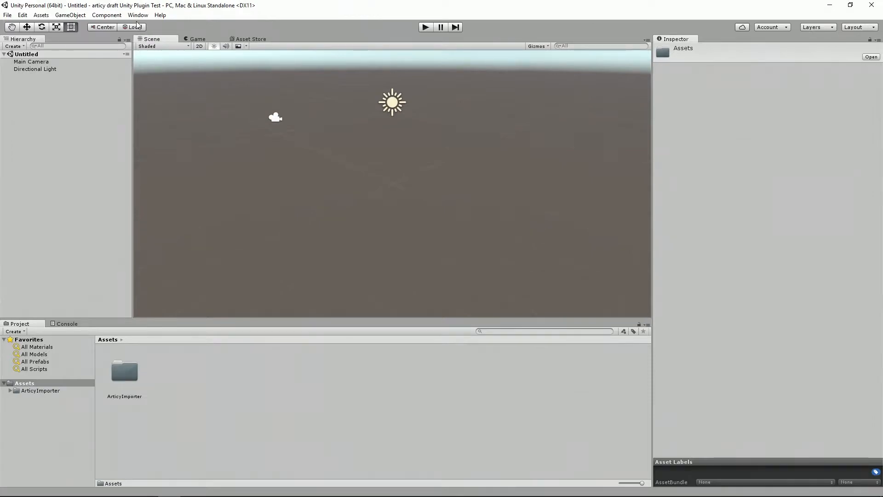
Run Find Articy File from the Articy menu, then minimize Unity to the desktop
{"action": "left_click", "coordinate": [135, 15]}
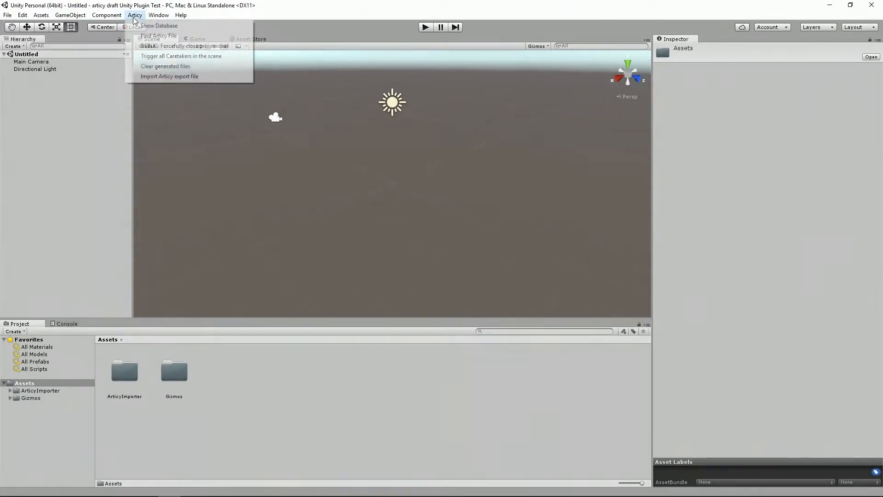
{"action": "mouse_move", "coordinate": [159, 36]}
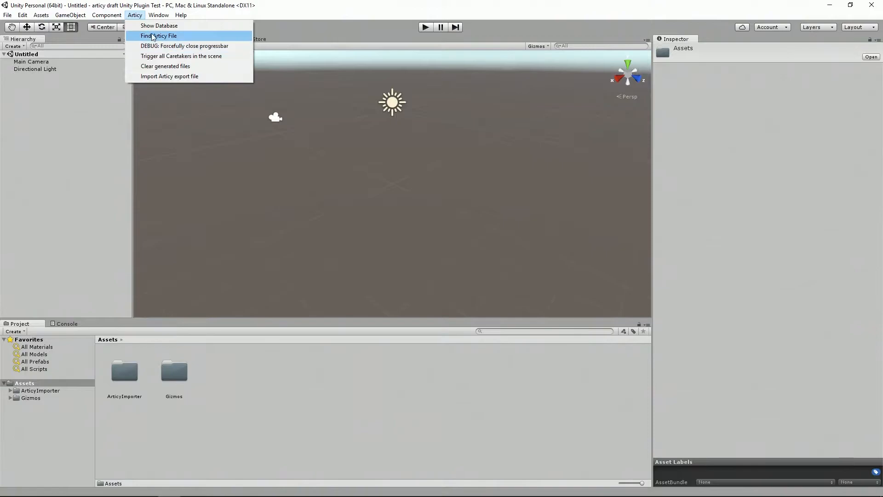
{"action": "left_click", "coordinate": [161, 36]}
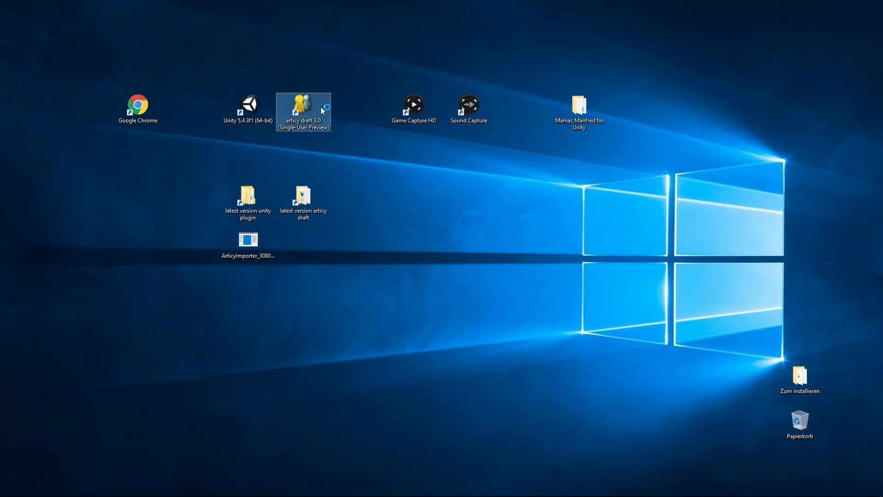
Launch articy:draft 3.0 and open the Maniac Manfred project from the welcome screen
{"action": "double_click", "coordinate": [303, 104]}
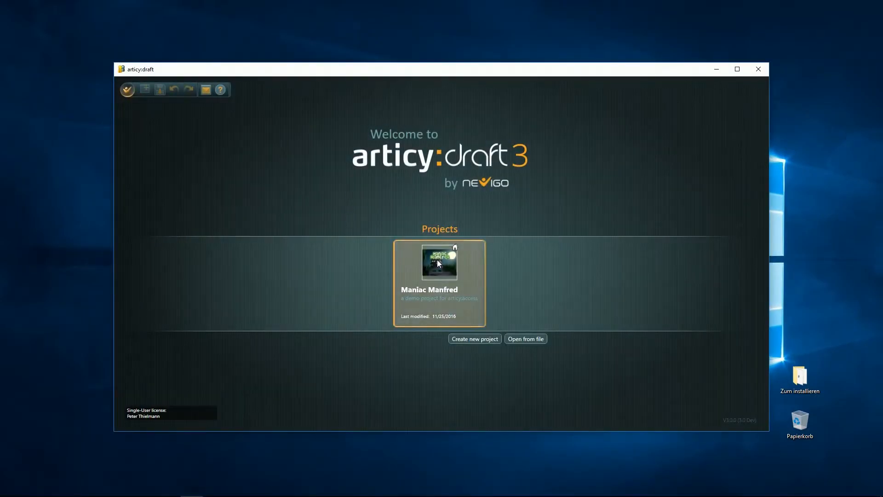
{"action": "double_click", "coordinate": [440, 263]}
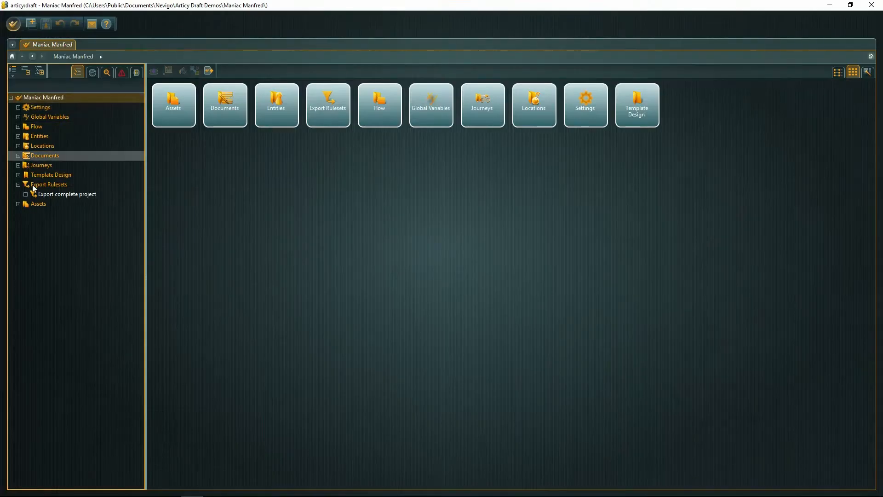
Expand the Export complete project ruleset under Export Rulesets and open its Data Layout editor
{"action": "left_click", "coordinate": [49, 184]}
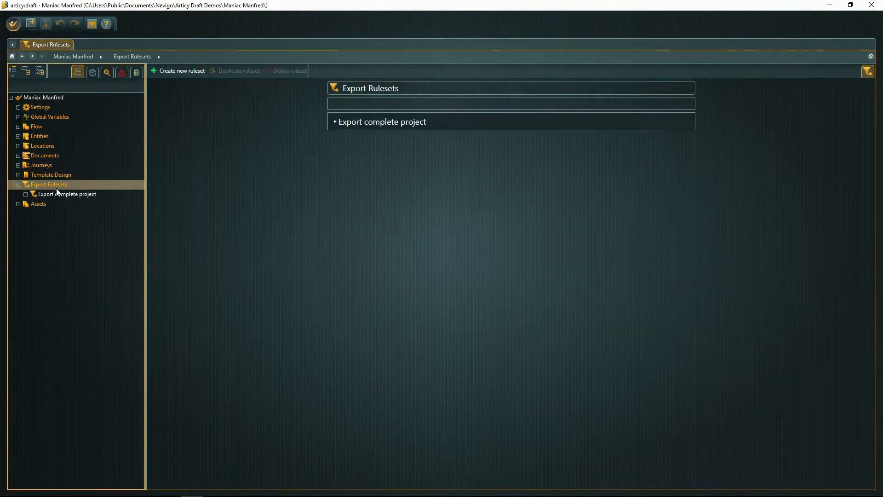
{"action": "left_click", "coordinate": [382, 121]}
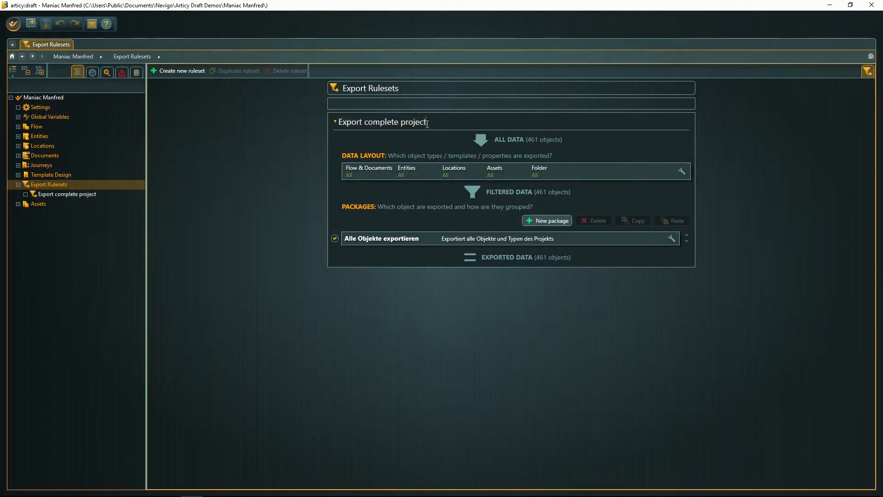
{"action": "type", "text": "Chjang"}
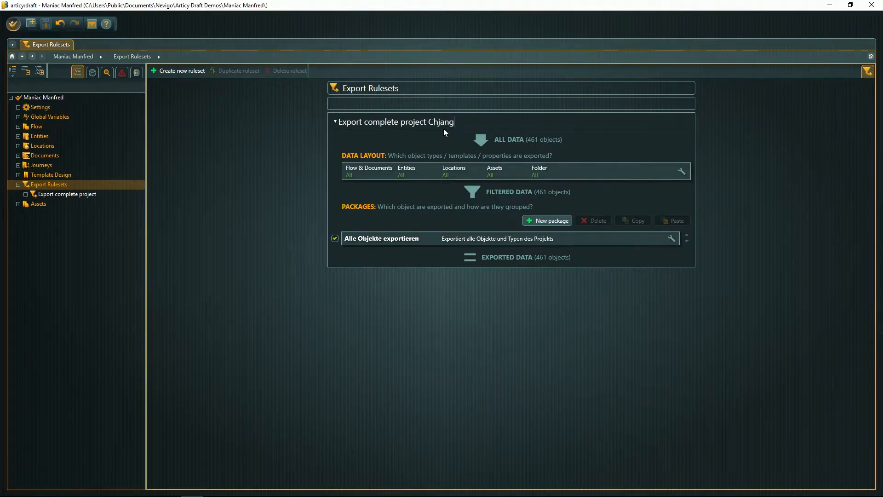
{"action": "key", "text": "Backspace"}
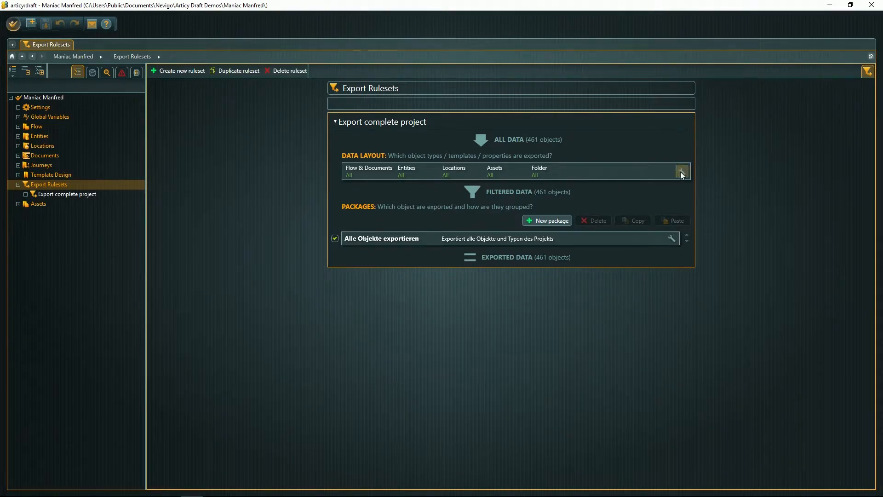
{"action": "left_click", "coordinate": [681, 171]}
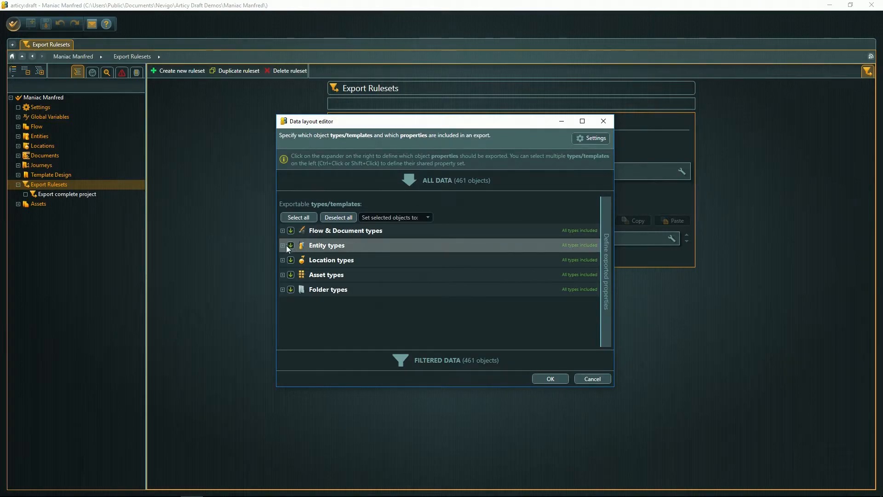
Uncheck Location types in the data layout and confirm, leaving 381 of 461 objects
{"action": "left_click", "coordinate": [291, 245]}
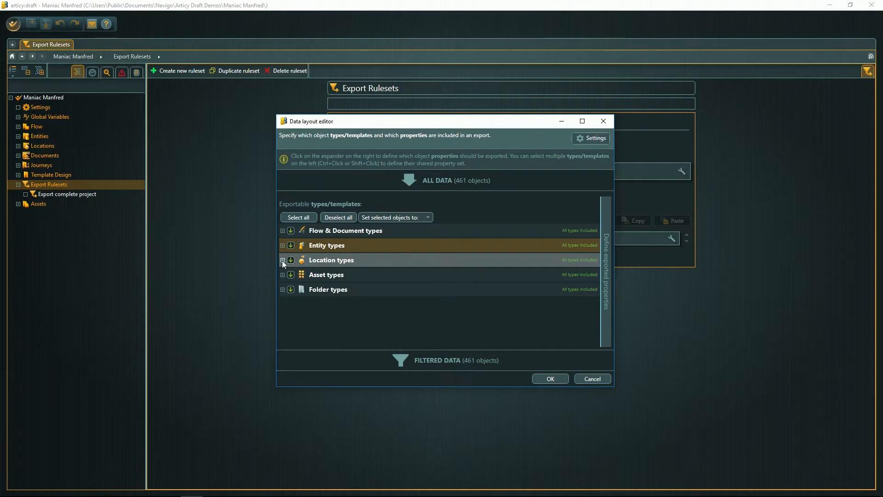
{"action": "left_click", "coordinate": [283, 260]}
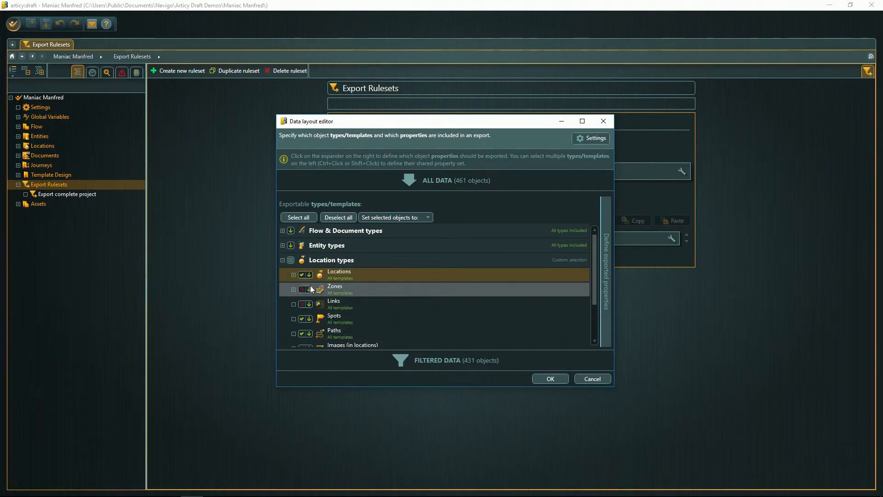
{"action": "left_click", "coordinate": [304, 289]}
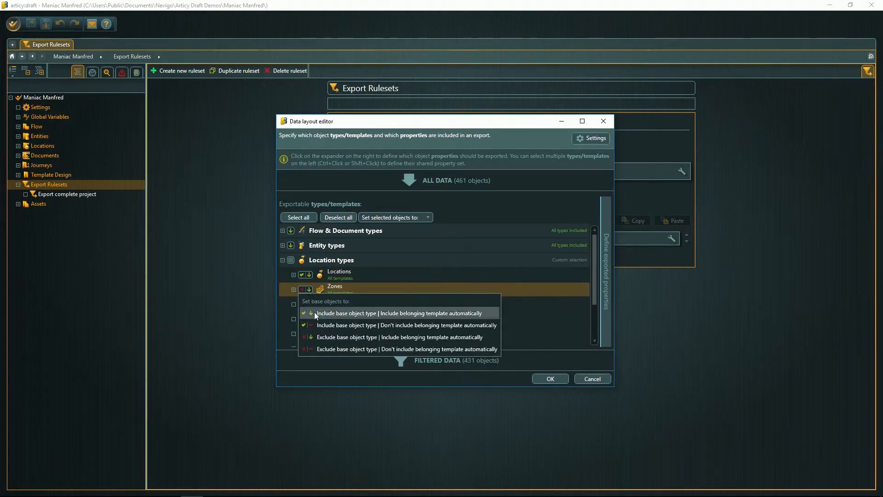
{"action": "left_click", "coordinate": [396, 313]}
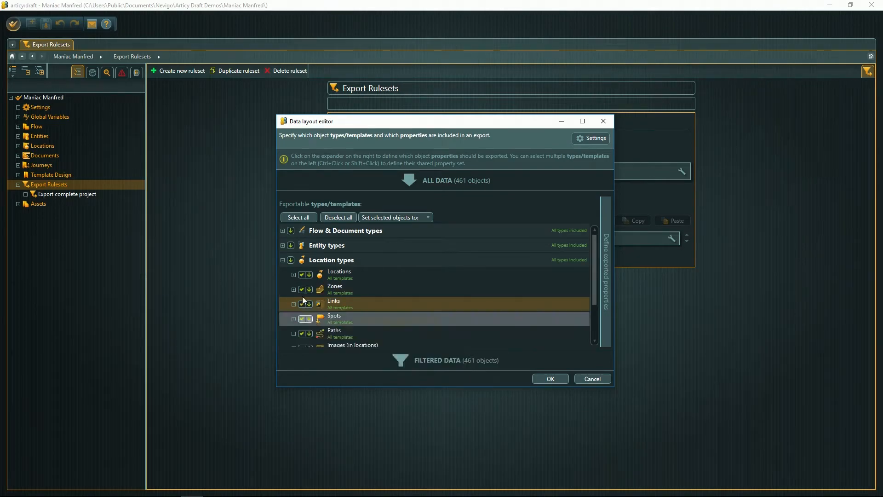
{"action": "left_click", "coordinate": [282, 260]}
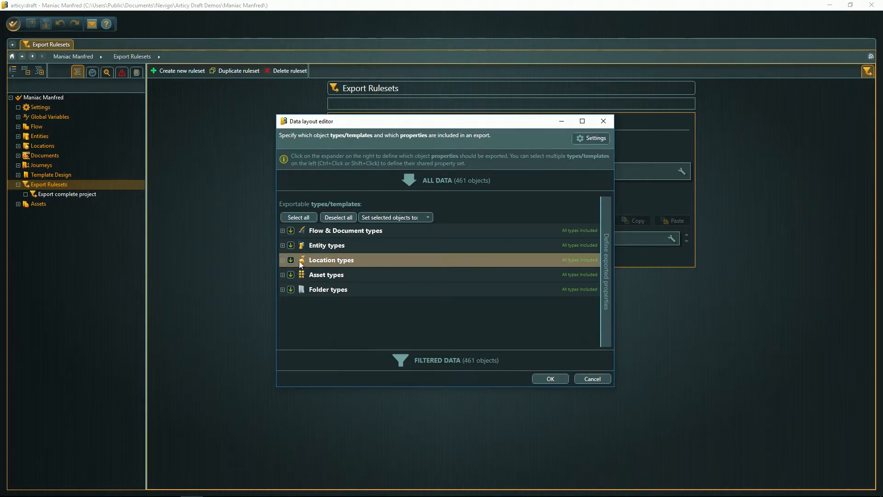
{"action": "left_click", "coordinate": [290, 260]}
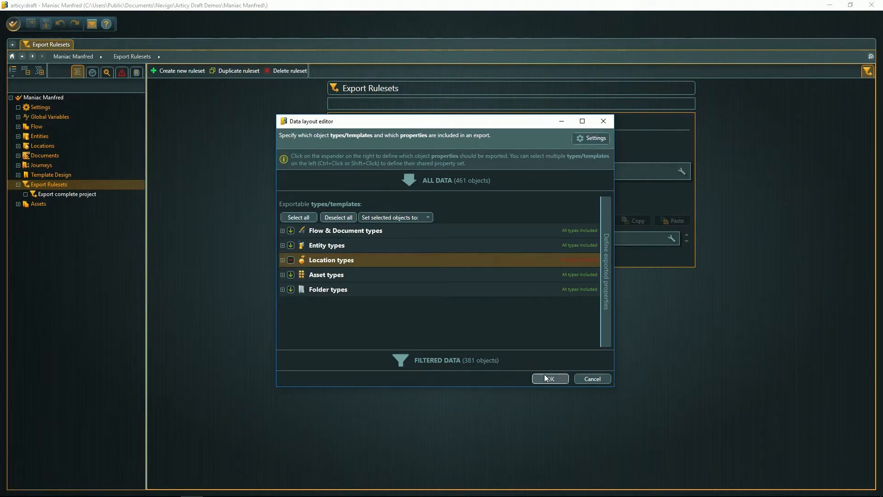
{"action": "left_click", "coordinate": [550, 378]}
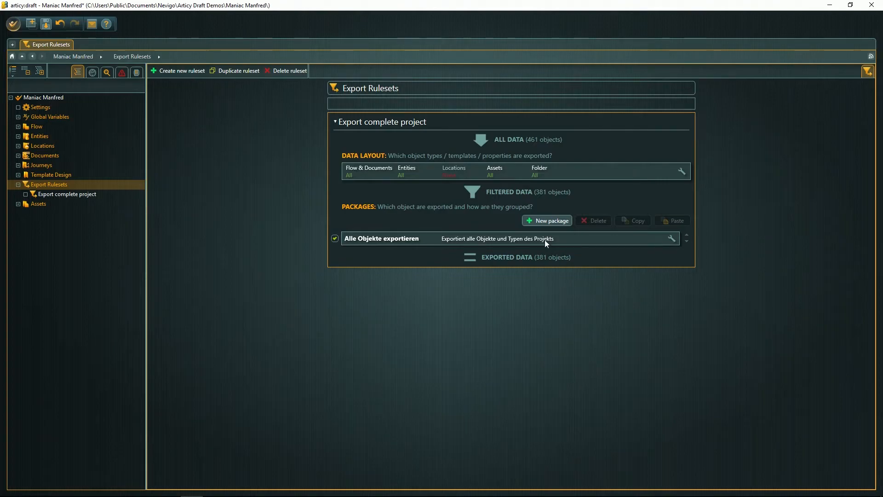
{"action": "mouse_move", "coordinate": [533, 205]}
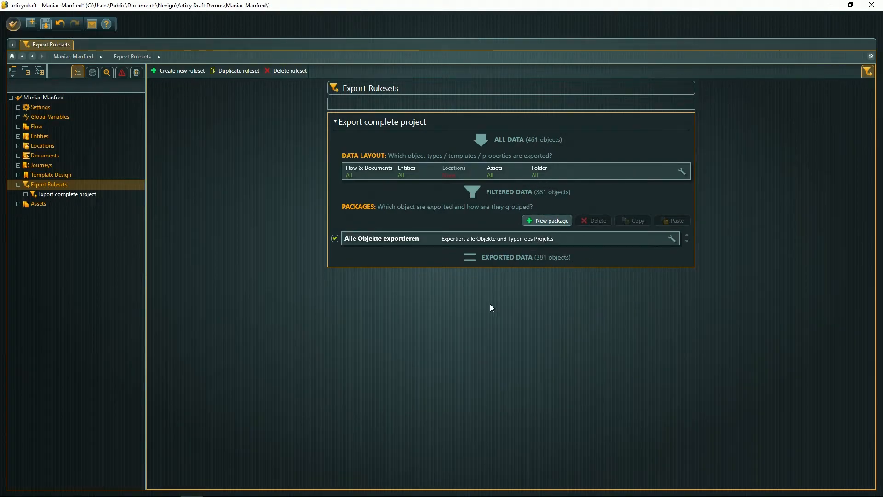
{"action": "mouse_move", "coordinate": [671, 171]}
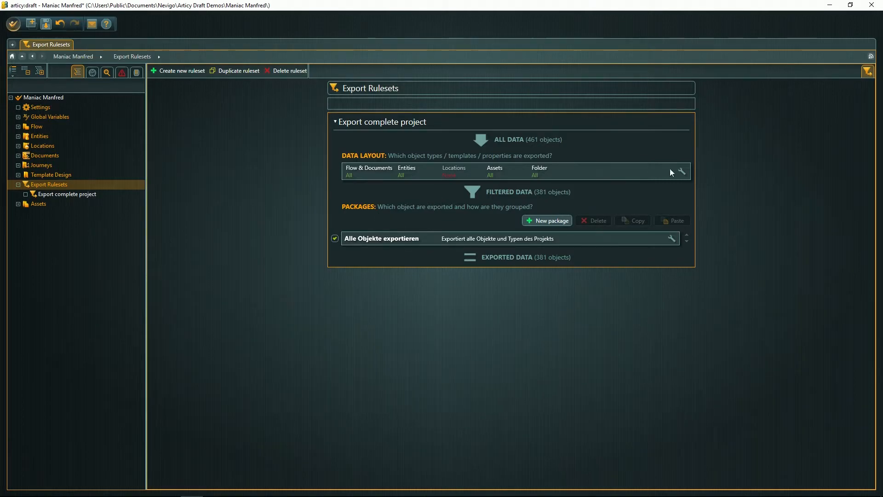
Reopen the Data Layout settings to restore locations for a 461-object Unity export
{"action": "left_click", "coordinate": [683, 172]}
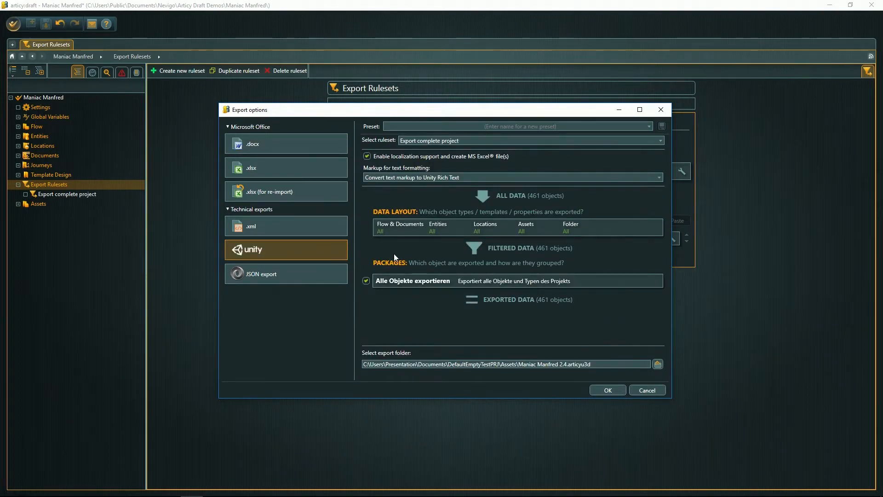
{"action": "mouse_move", "coordinate": [396, 256]}
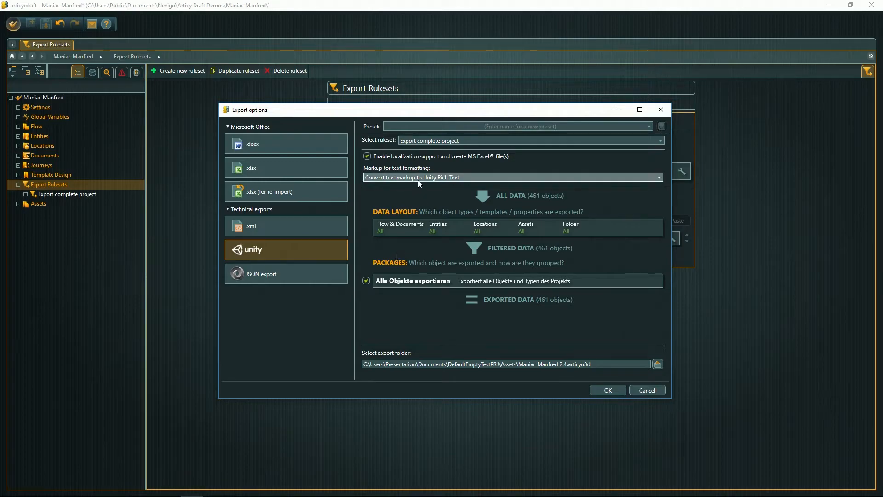
Check the text markup conversion setting and browse for a different export folder
{"action": "left_click", "coordinate": [658, 178]}
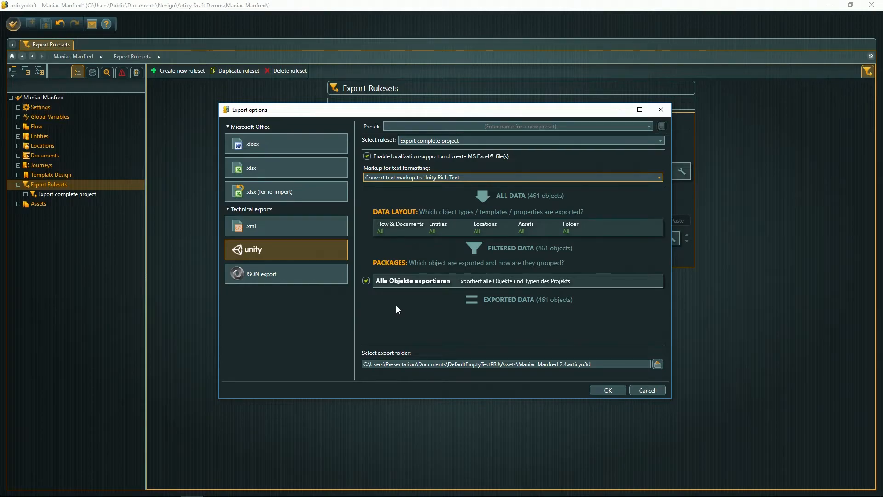
{"action": "left_click", "coordinate": [657, 364]}
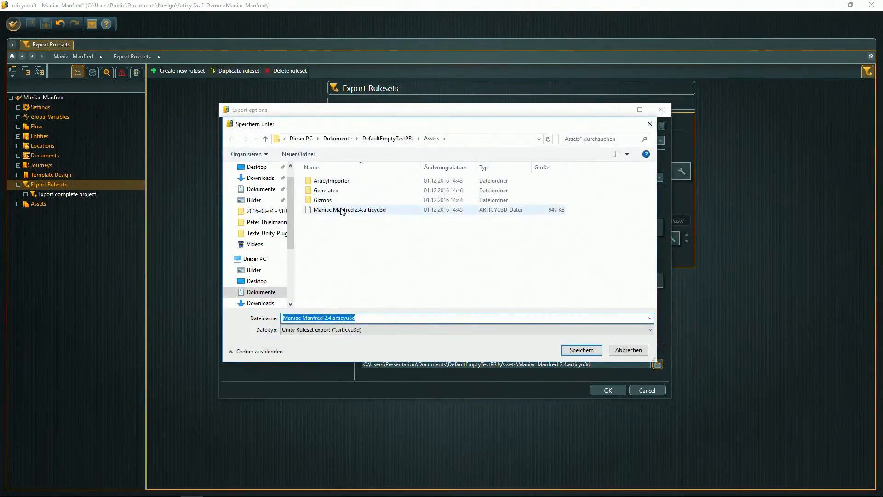
Save the export into Dokumente > articy draft Unity Plugin Test > Assets and run it
{"action": "left_click", "coordinate": [261, 188]}
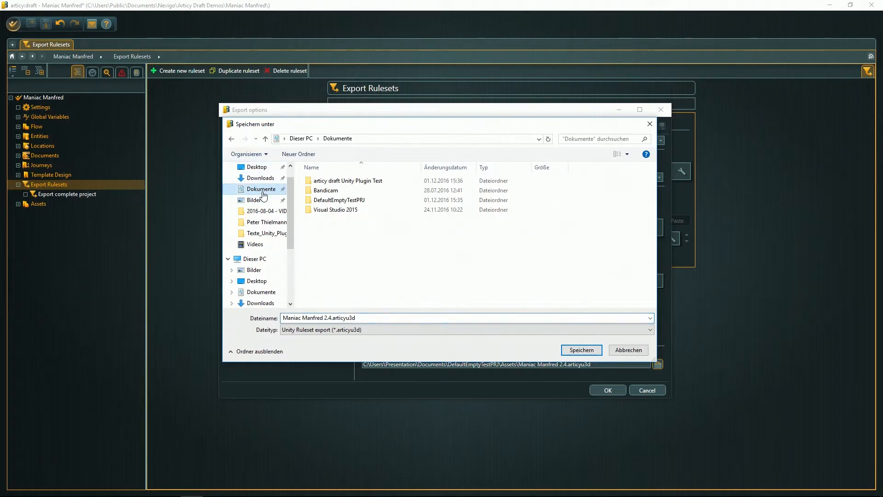
{"action": "double_click", "coordinate": [347, 181]}
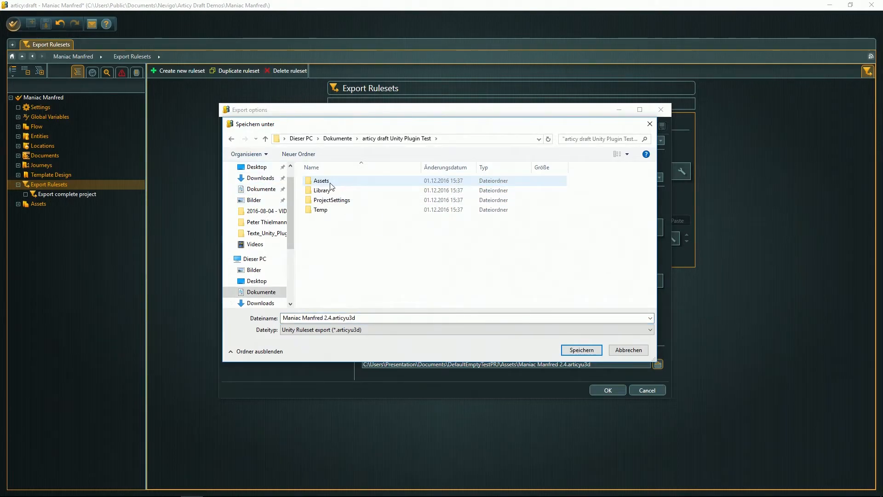
{"action": "double_click", "coordinate": [321, 180]}
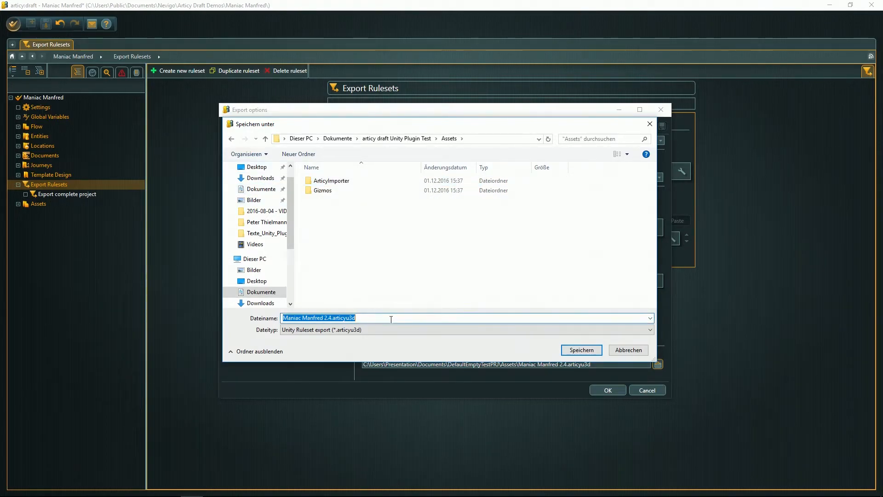
{"action": "left_click", "coordinate": [582, 350]}
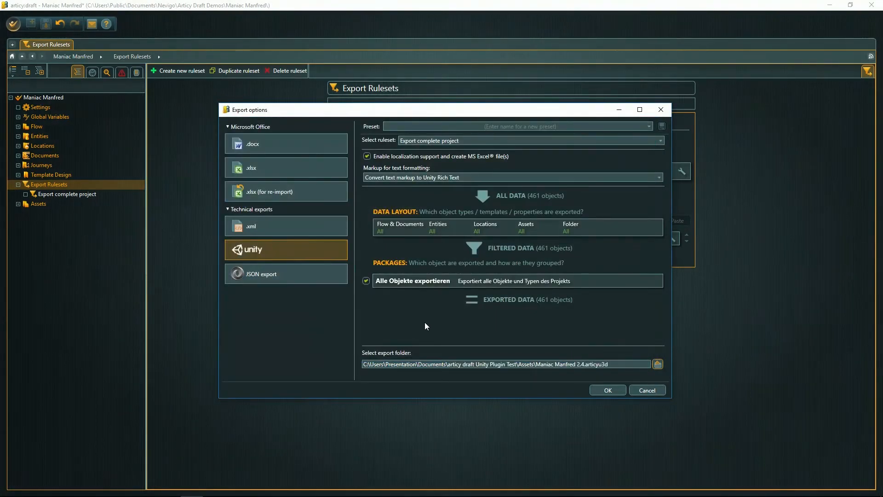
{"action": "left_click", "coordinate": [607, 390]}
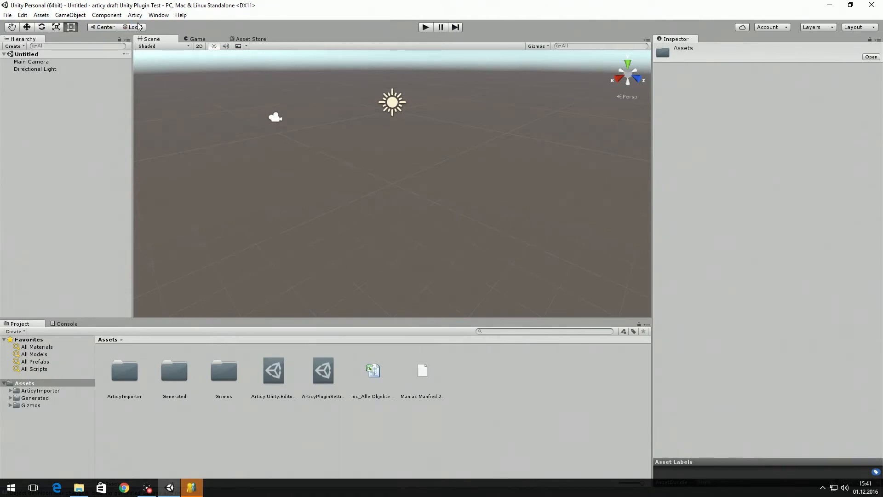
Open the Articy objects overview in Unity, then return to articy:draft
{"action": "left_click", "coordinate": [135, 16]}
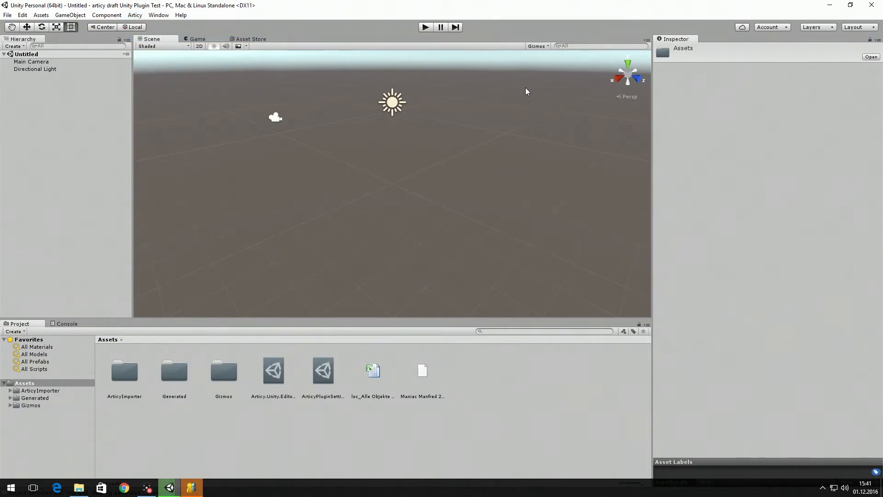
{"action": "left_click", "coordinate": [715, 39]}
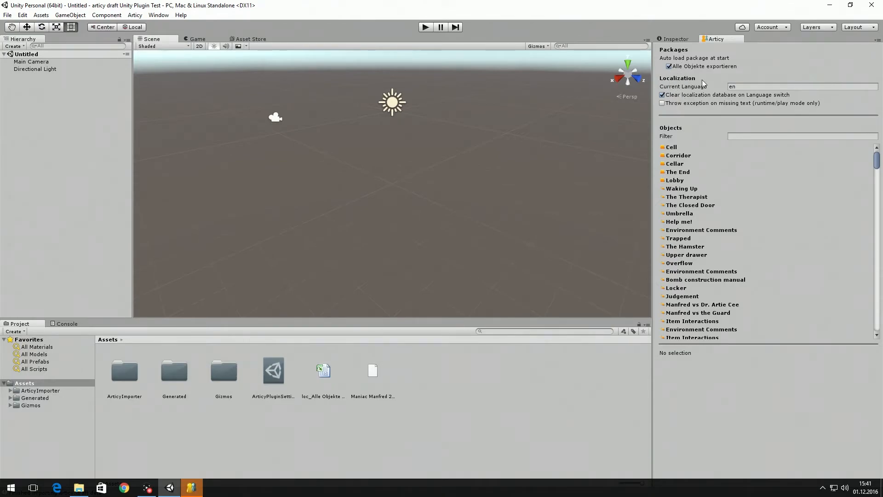
{"action": "left_click", "coordinate": [803, 87]}
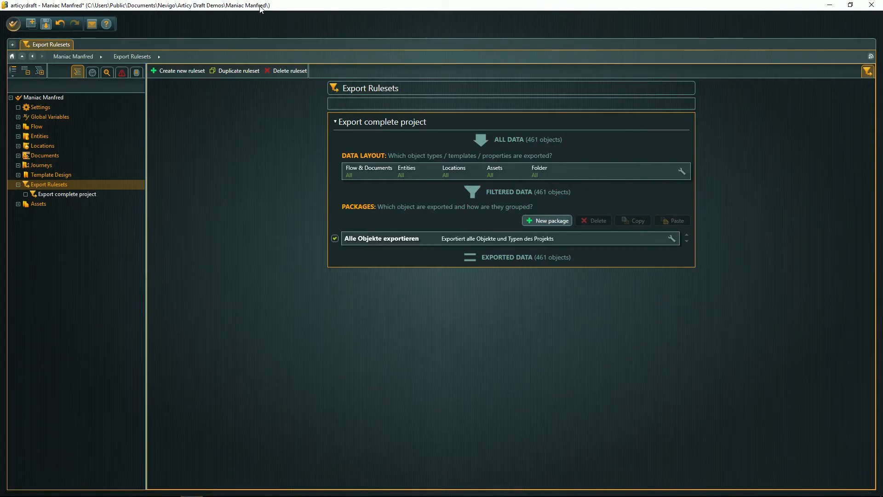
Show the loc_ localization spreadsheet's Assets folder in File Explorer
{"action": "left_click", "coordinate": [15, 23]}
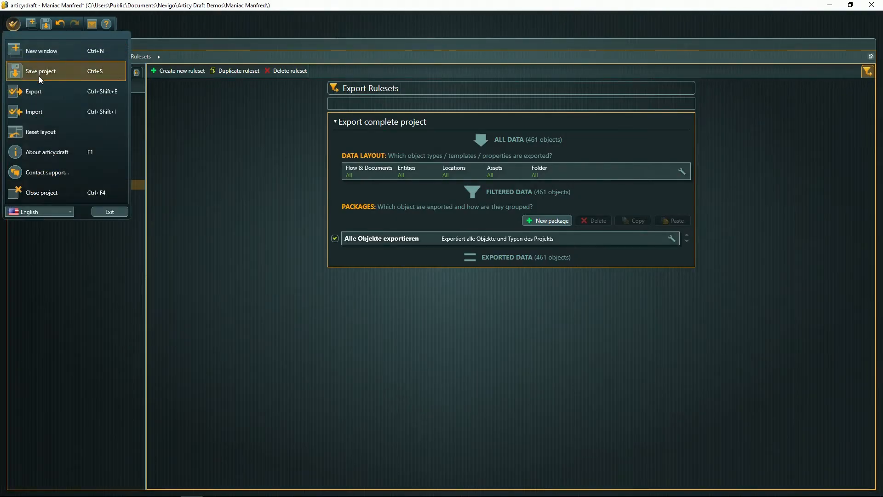
{"action": "left_click", "coordinate": [32, 91]}
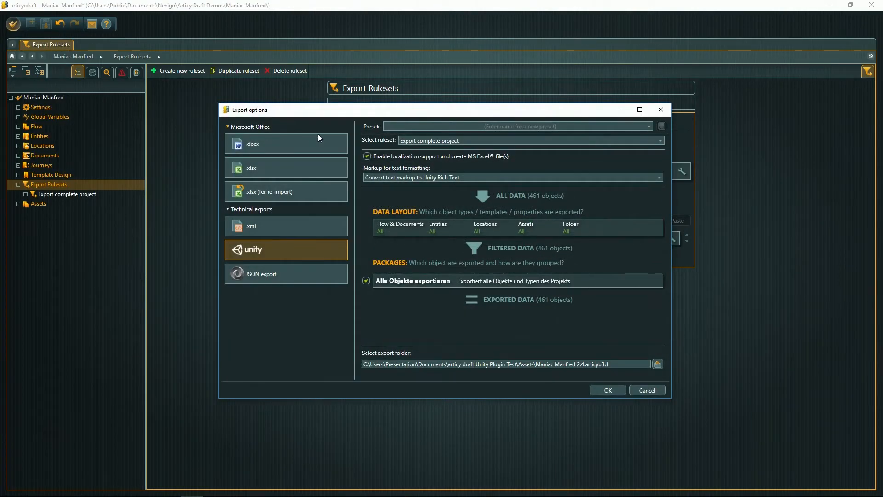
{"action": "mouse_move", "coordinate": [464, 170]}
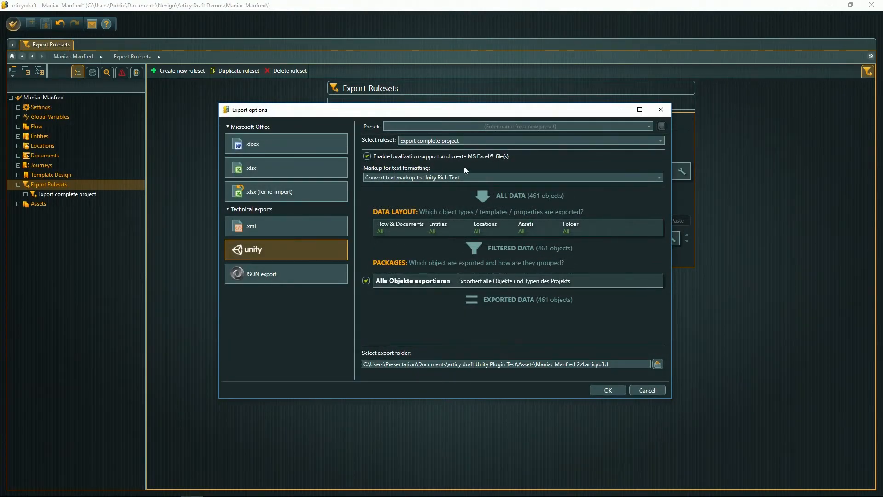
{"action": "mouse_move", "coordinate": [359, 173]}
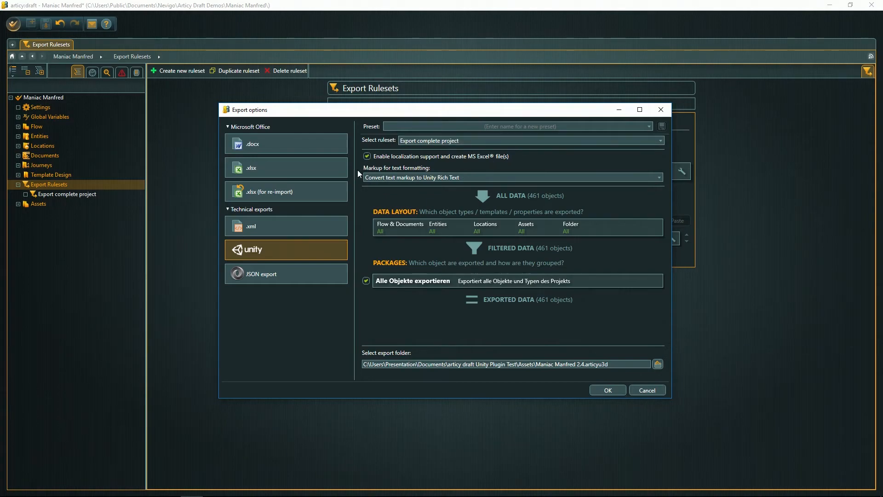
{"action": "left_click", "coordinate": [648, 390]}
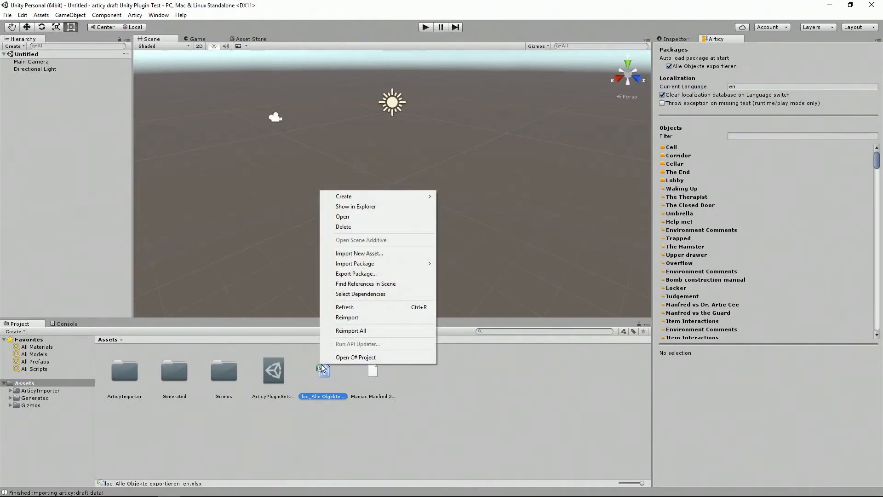
{"action": "mouse_move", "coordinate": [362, 219]}
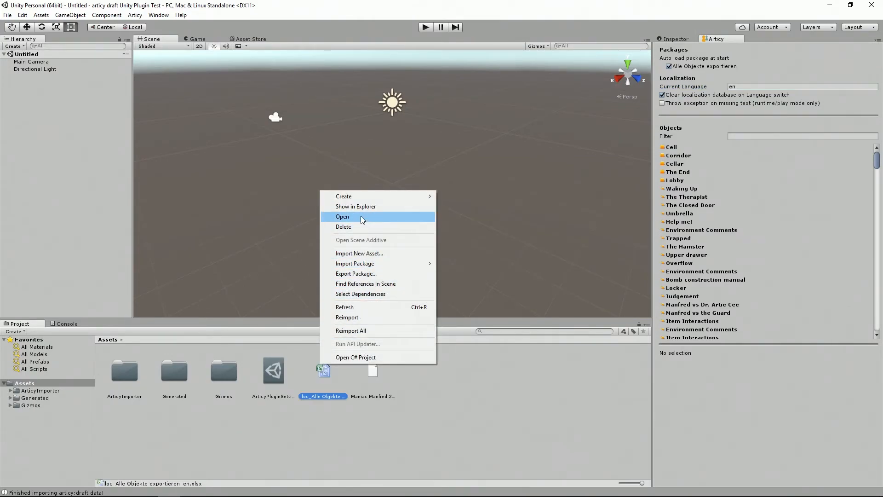
{"action": "left_click", "coordinate": [361, 216]}
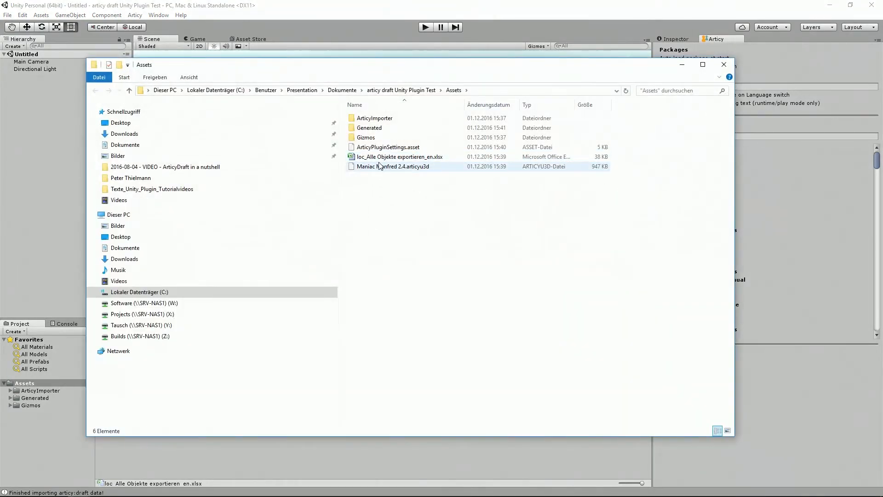
Add a second localization xlsx file to the project's Assets folder
{"action": "left_click", "coordinate": [398, 156]}
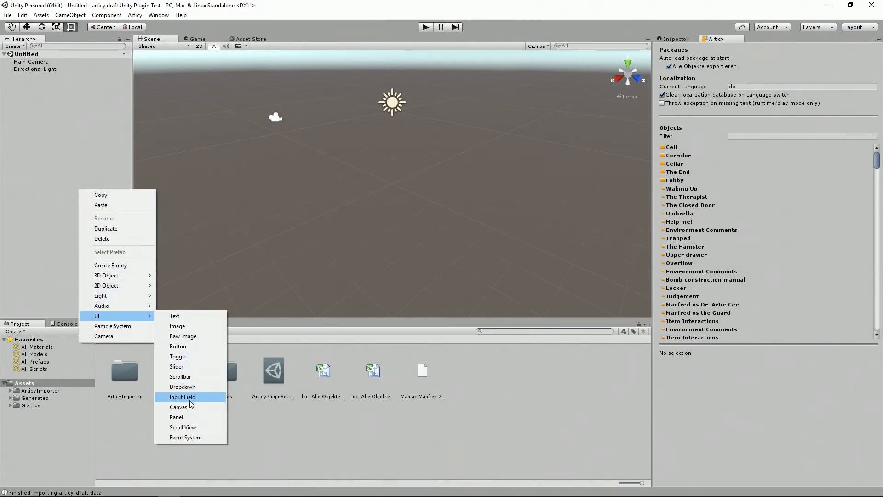
Add a UI Canvas and put the ArticyDebugFlowPlayer prefab from ArticyImporter/Helper under it
{"action": "left_click", "coordinate": [178, 407]}
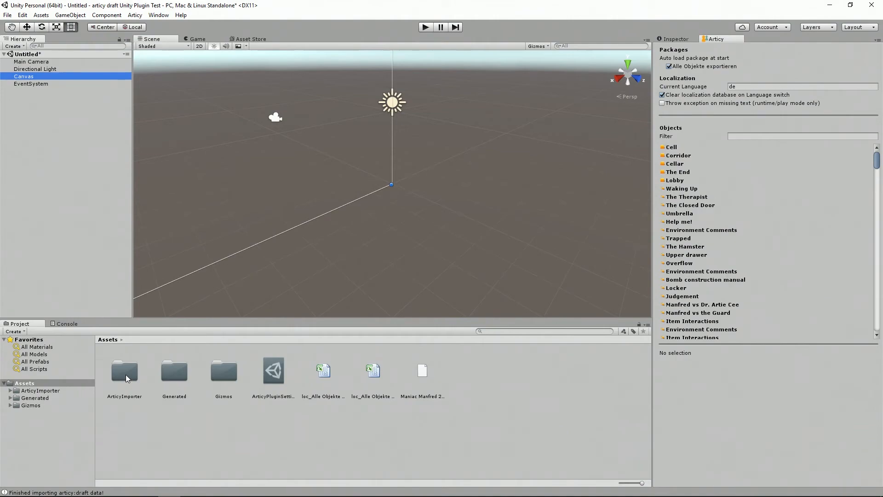
{"action": "double_click", "coordinate": [124, 371]}
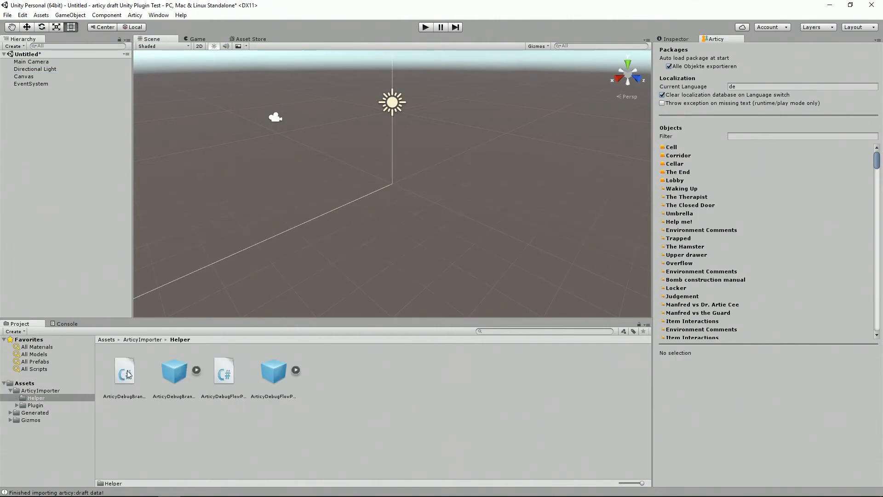
{"action": "left_click", "coordinate": [24, 77]}
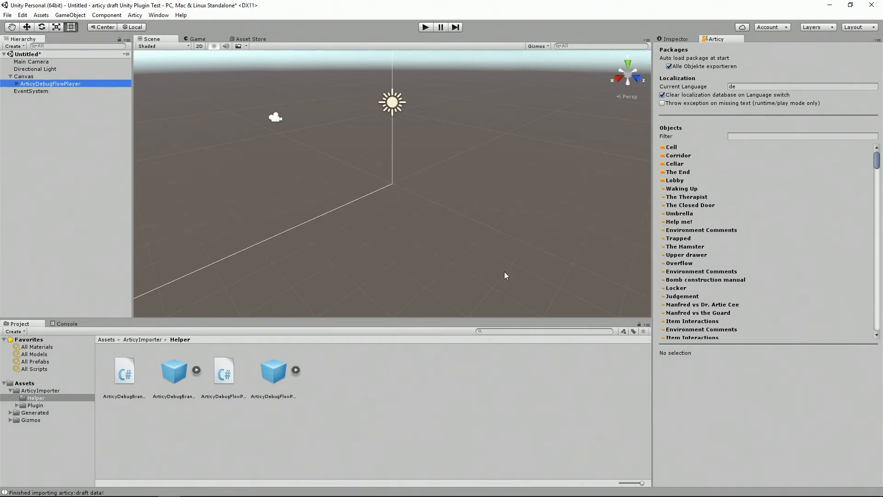
Set the ArticyDebugFlowPlayer's Start On object to 'Help me!'
{"action": "left_click", "coordinate": [44, 84]}
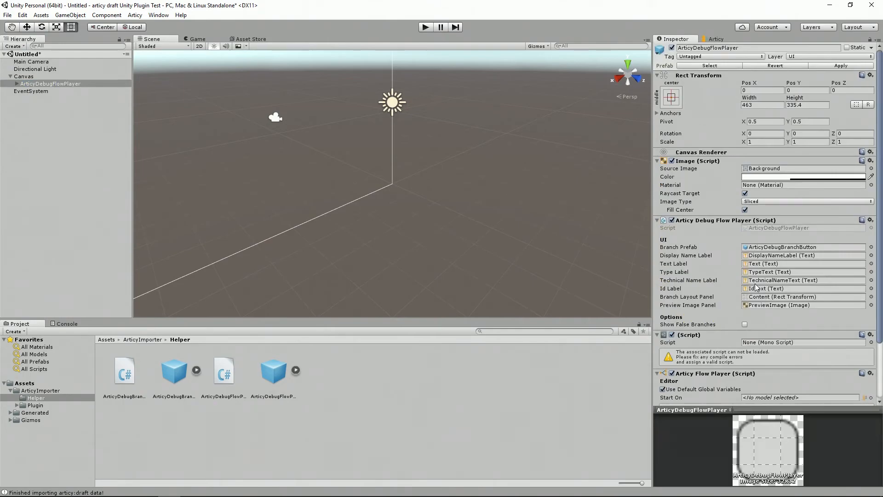
{"action": "scroll", "scroll_direction": "down", "scroll_amount": 3}
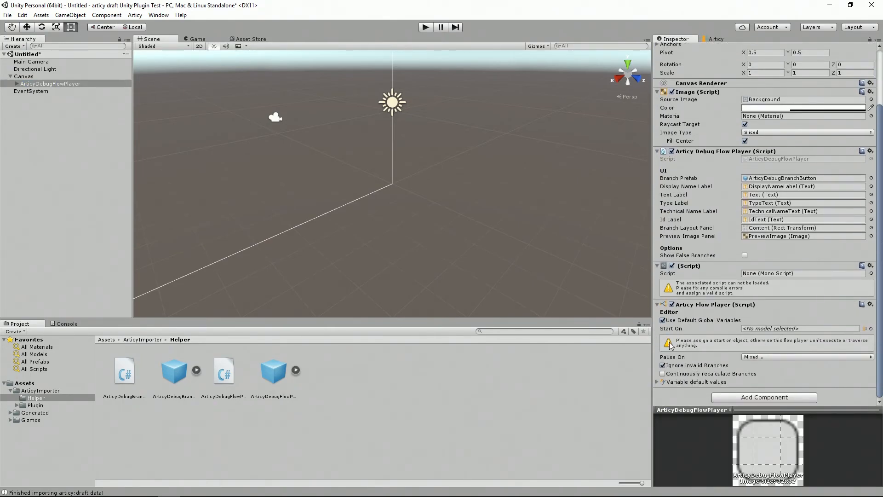
{"action": "left_click", "coordinate": [870, 328]}
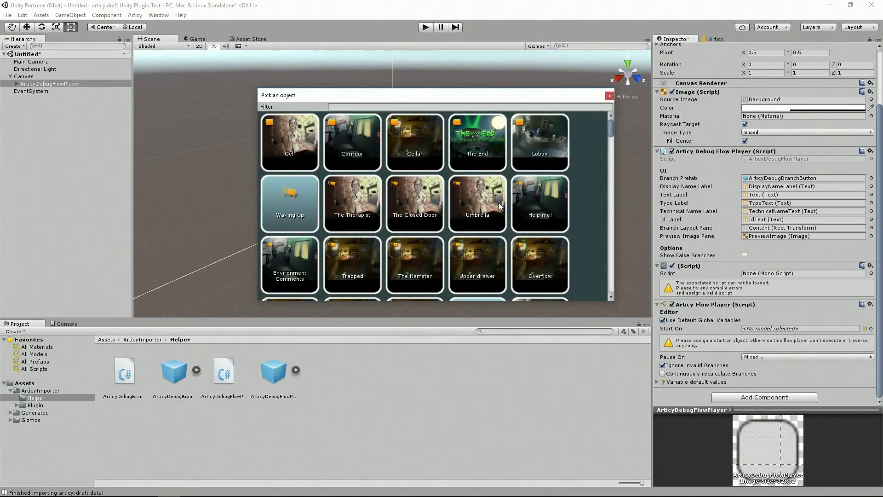
{"action": "left_click", "coordinate": [539, 204]}
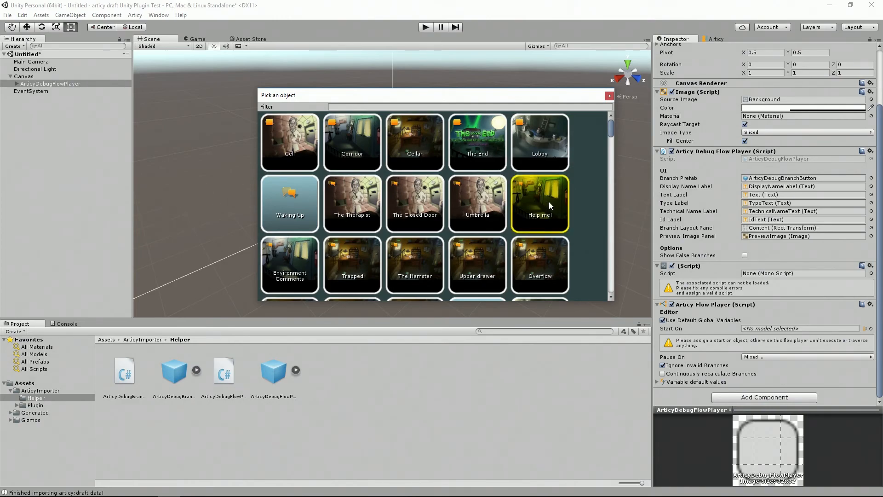
{"action": "left_click", "coordinate": [540, 203]}
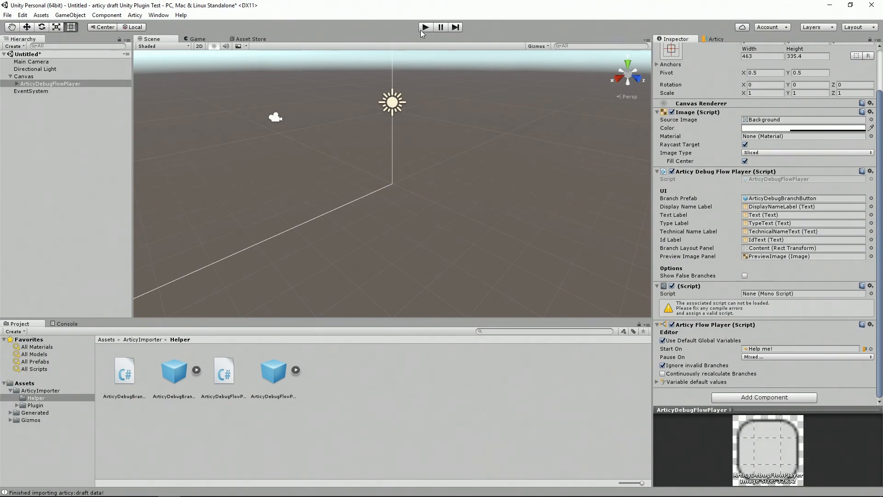
Enter play mode, answer 'I'll rescue you!' and continue to the Lobby
{"action": "left_click", "coordinate": [425, 26]}
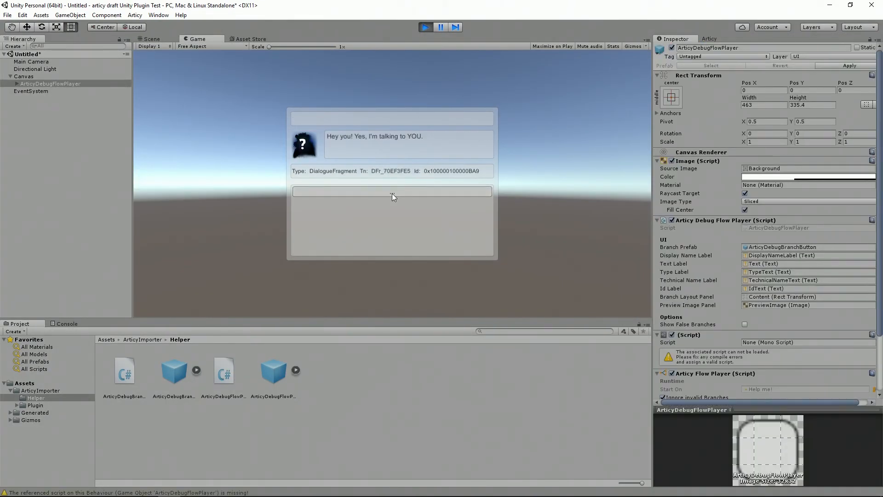
{"action": "left_click", "coordinate": [392, 191]}
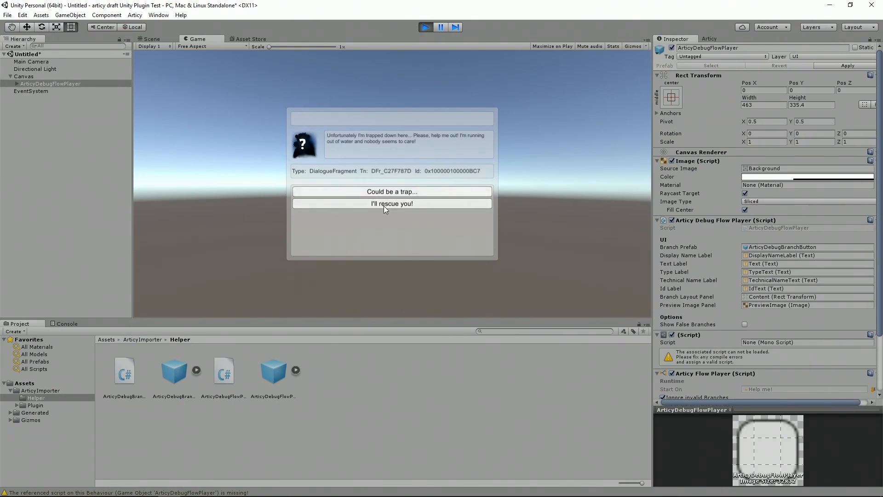
{"action": "left_click", "coordinate": [392, 203]}
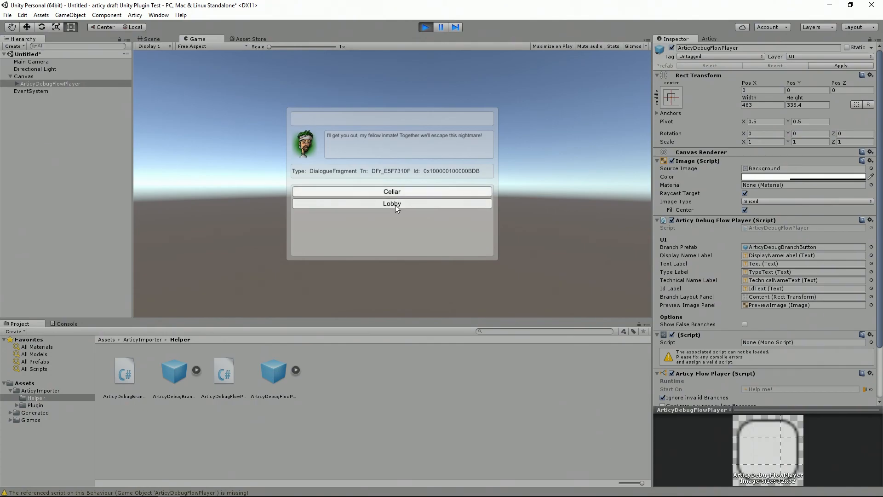
{"action": "left_click", "coordinate": [392, 204]}
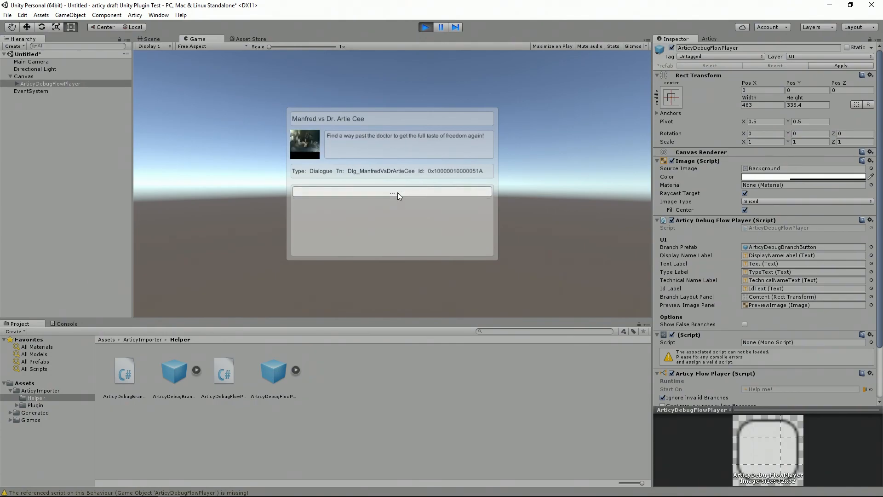
{"action": "left_click", "coordinate": [392, 192]}
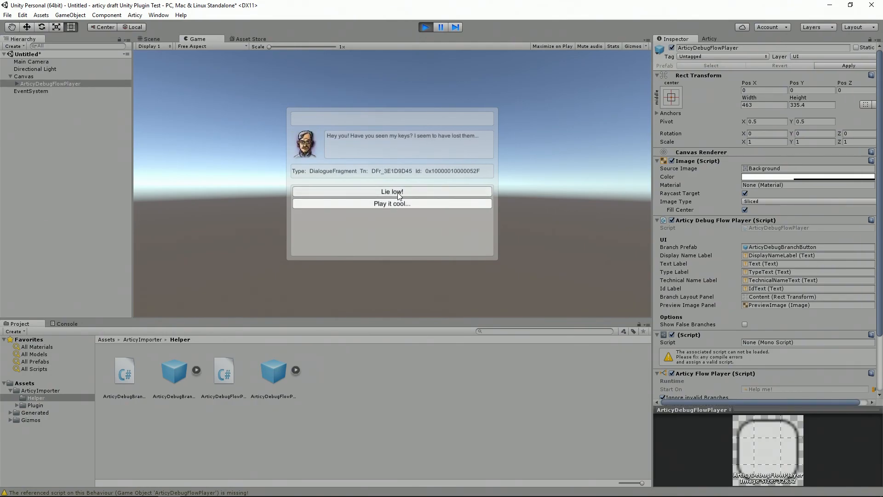
In the Manfred vs Dr. Artie Cee dialogue, answer 'Lie low!' and 'Try a lie!'
{"action": "left_click", "coordinate": [392, 191]}
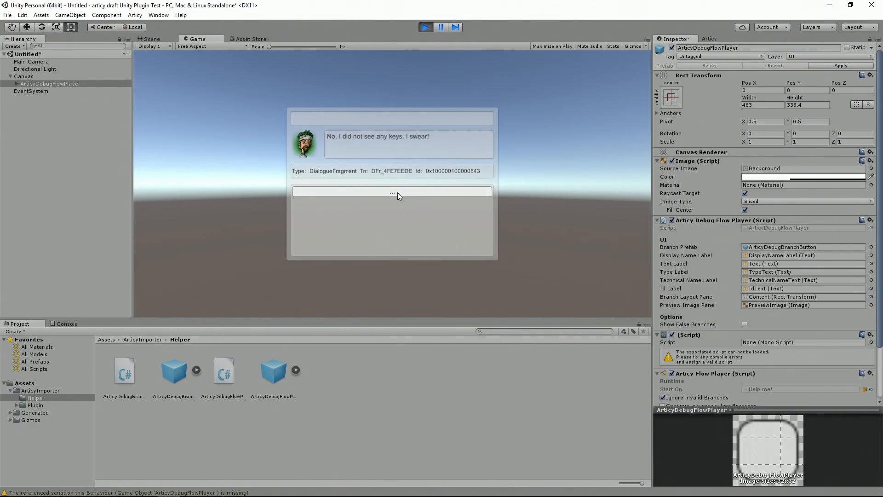
{"action": "left_click", "coordinate": [391, 192]}
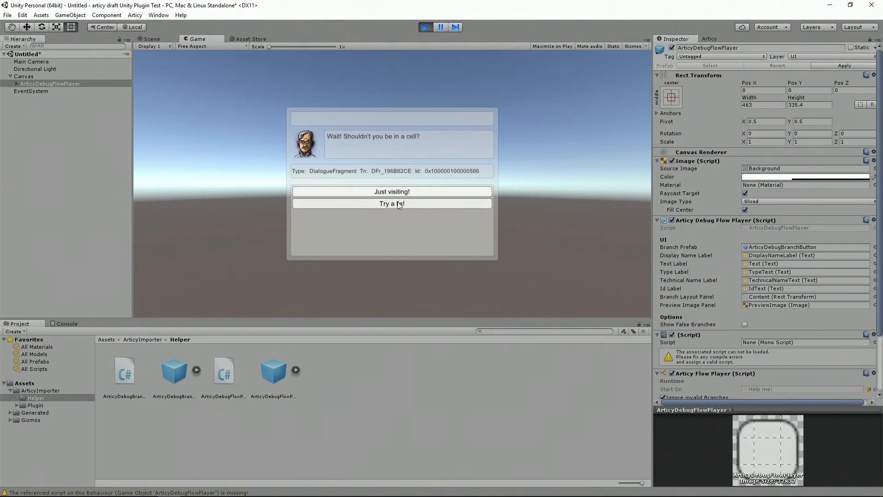
{"action": "left_click", "coordinate": [392, 203]}
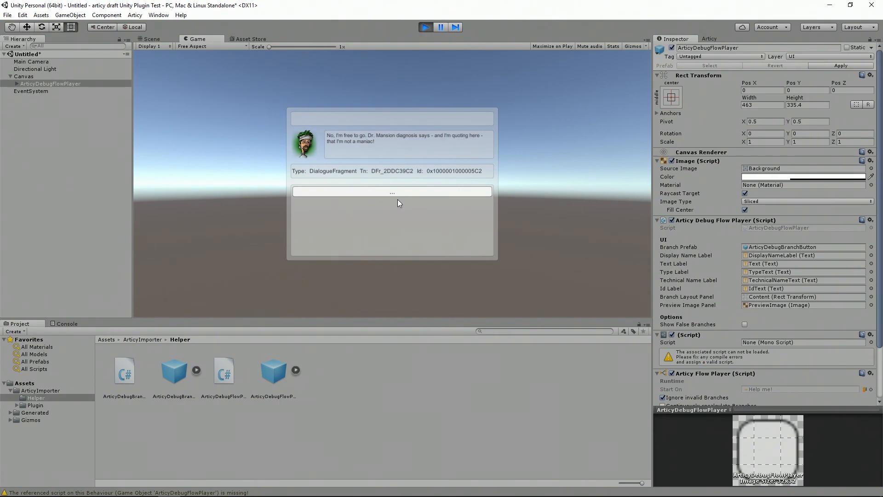
{"action": "left_click", "coordinate": [392, 191]}
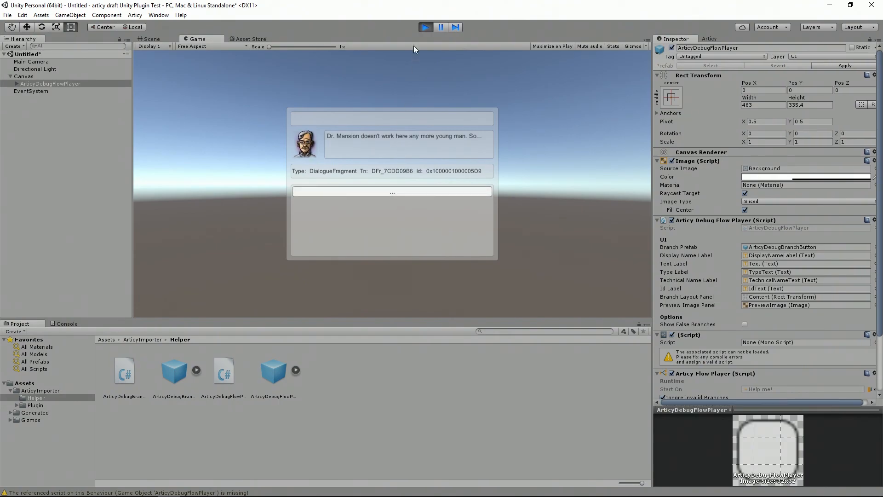